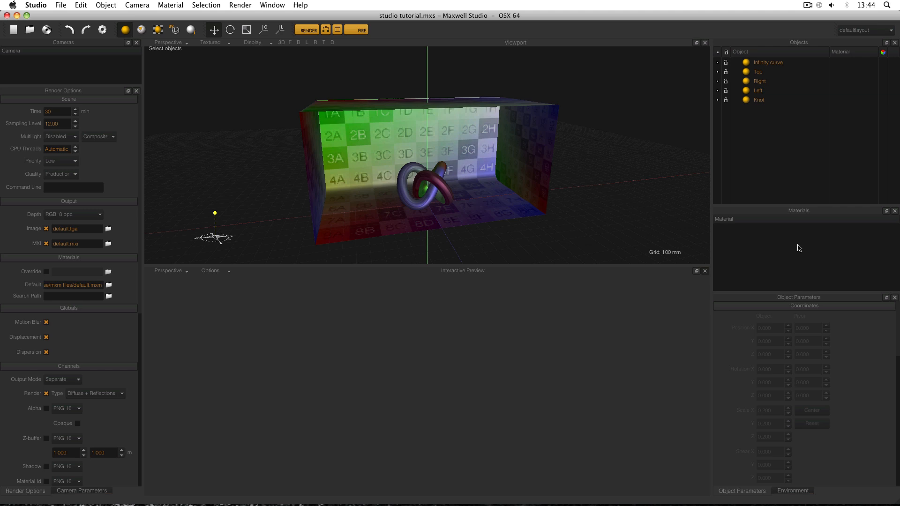
{"action": "mouse_move", "coordinate": [795, 247]}
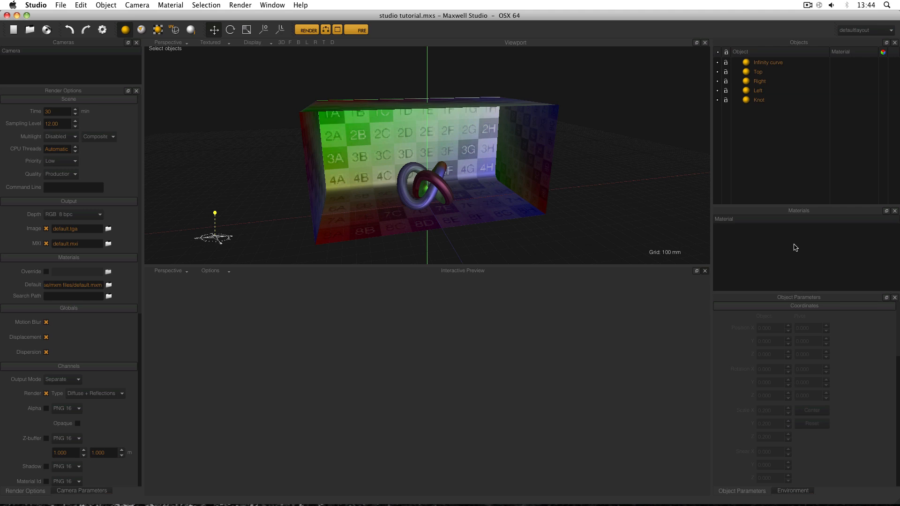
{"action": "mouse_move", "coordinate": [773, 242]}
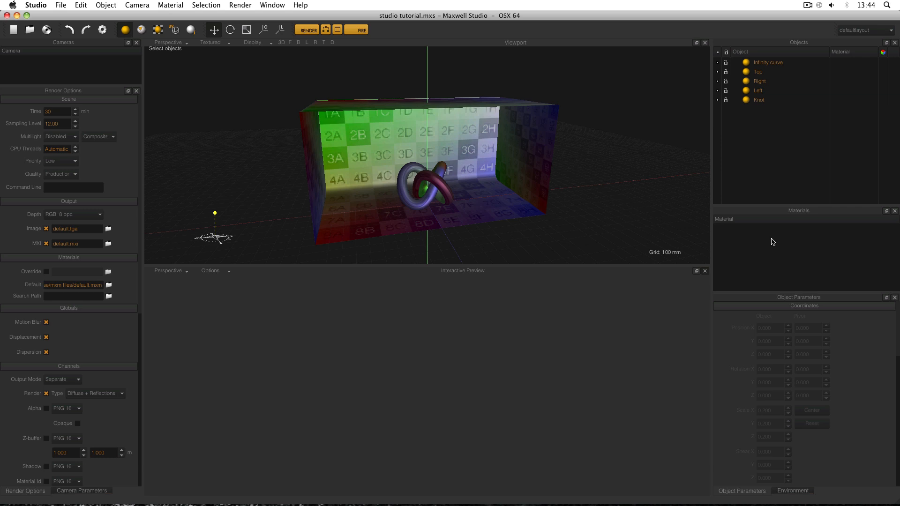
- Create a new material from the Materials panel and open it in the Material Editor
{"action": "right_click", "coordinate": [772, 241]}
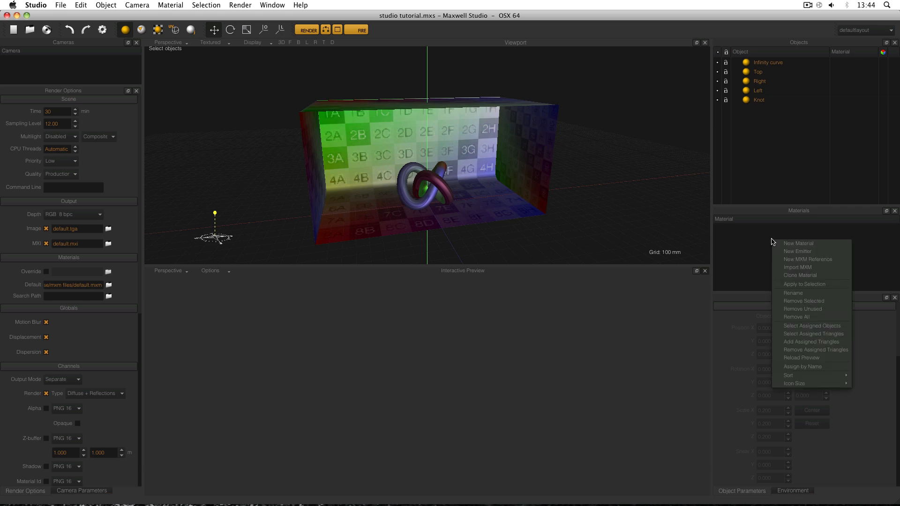
{"action": "left_click", "coordinate": [799, 243]}
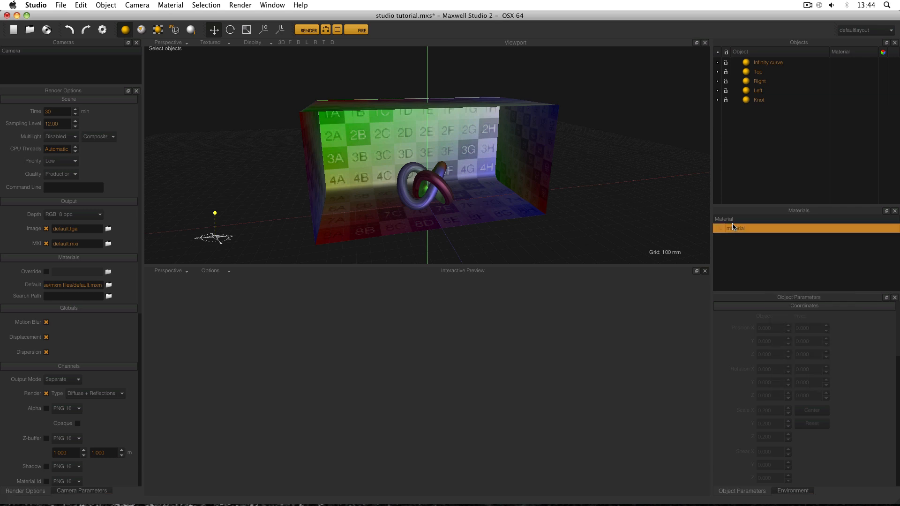
{"action": "double_click", "coordinate": [735, 227]}
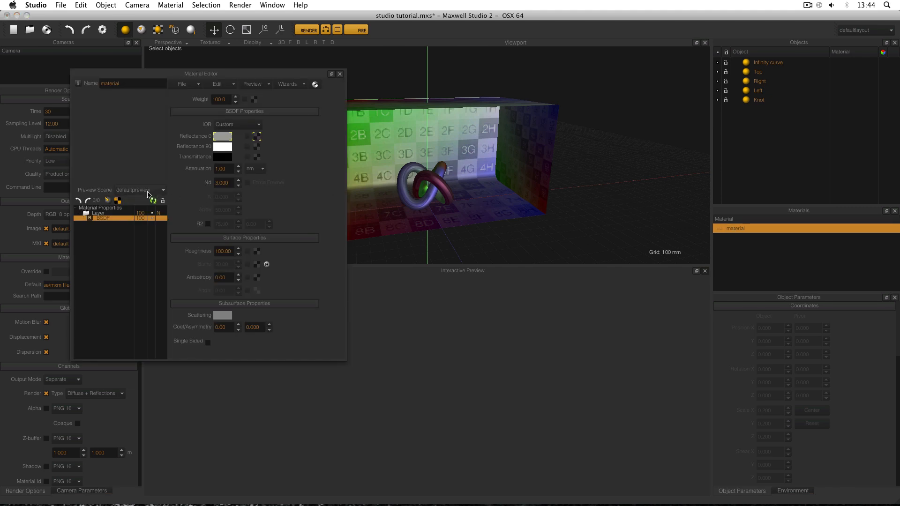
- Set the material's preview scene to stage1 and render its preview
{"action": "left_click", "coordinate": [163, 189]}
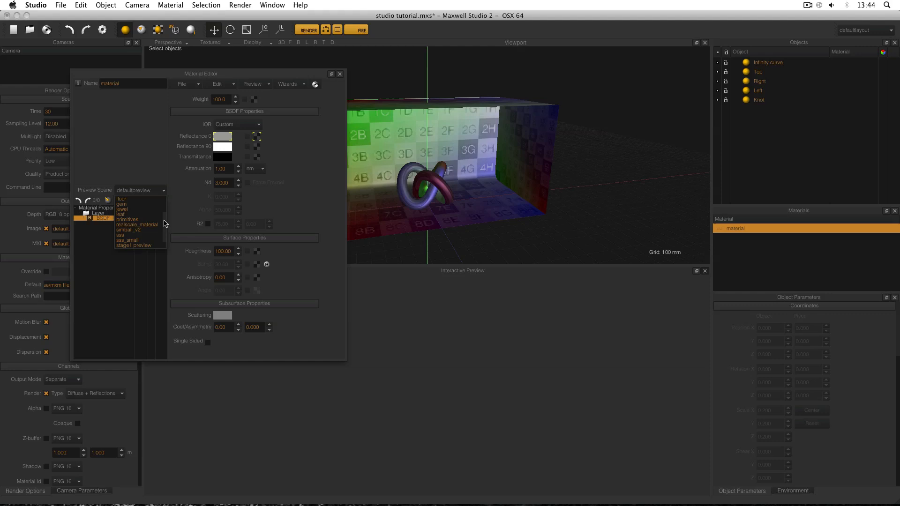
{"action": "left_click", "coordinate": [134, 246]}
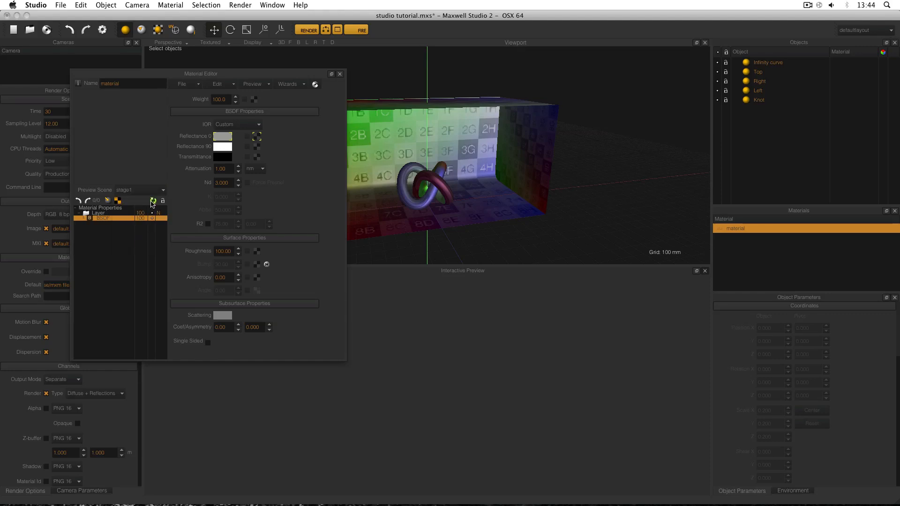
{"action": "left_click", "coordinate": [153, 201]}
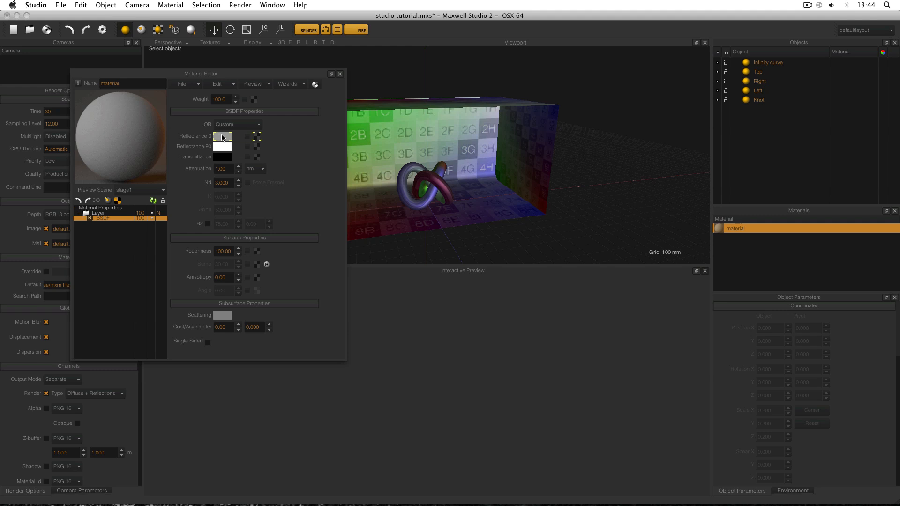
- Bring up the base reflectance colour chooser and switch it to HSV entry
{"action": "left_click", "coordinate": [223, 136]}
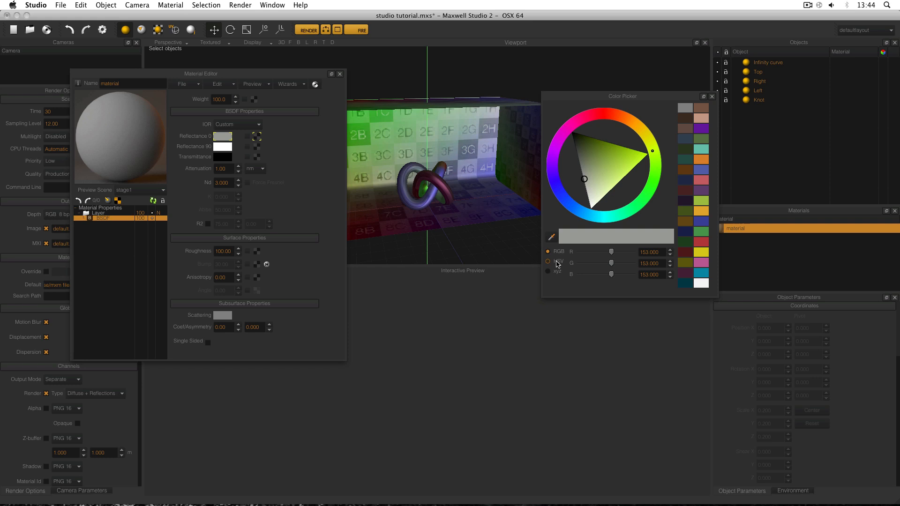
{"action": "left_click", "coordinate": [547, 260]}
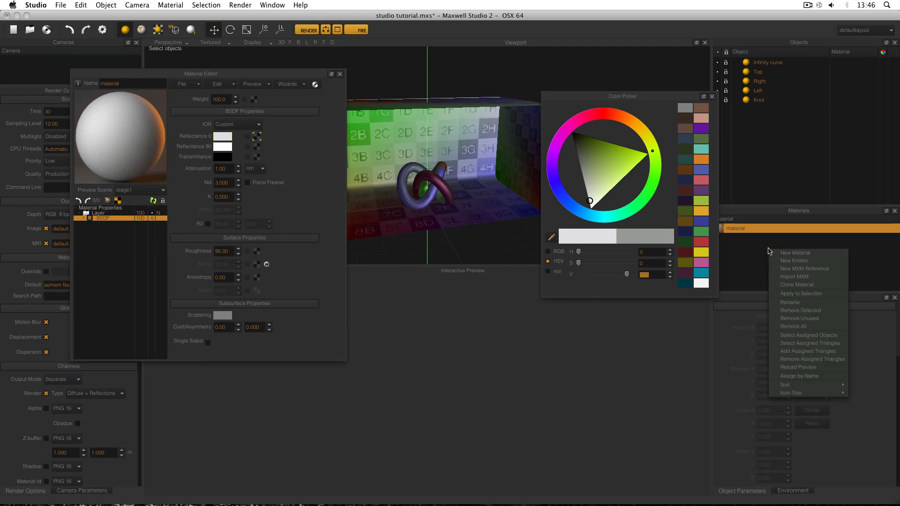
{"action": "mouse_move", "coordinate": [778, 261]}
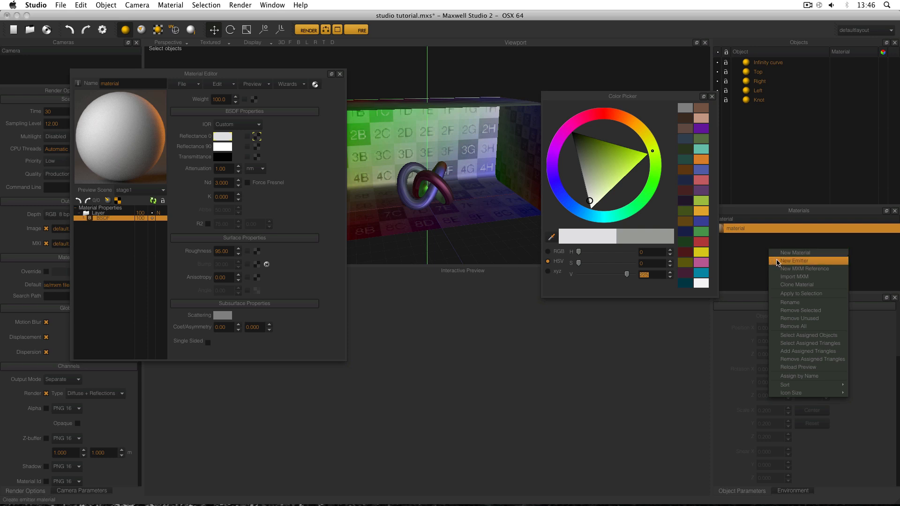
- Create a new emitter material and render its preview on the emitter_02m scene
{"action": "left_click", "coordinate": [795, 261]}
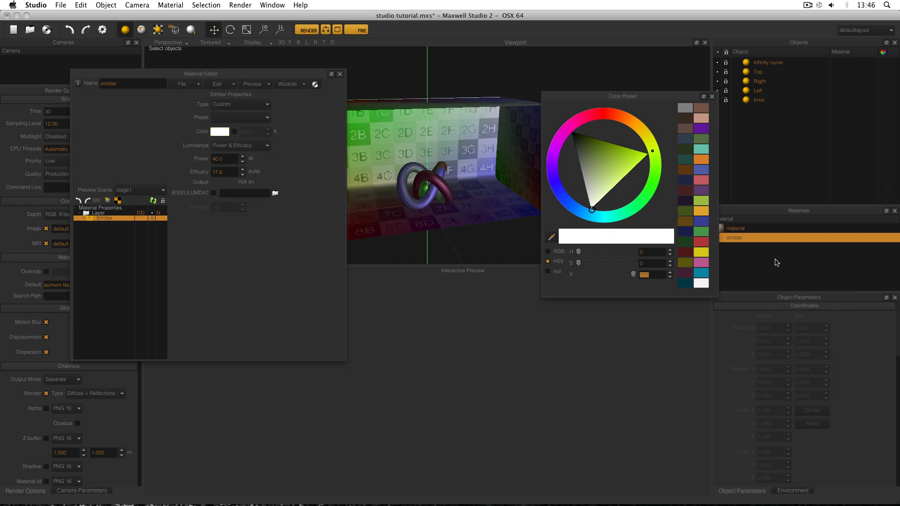
{"action": "left_click", "coordinate": [163, 190]}
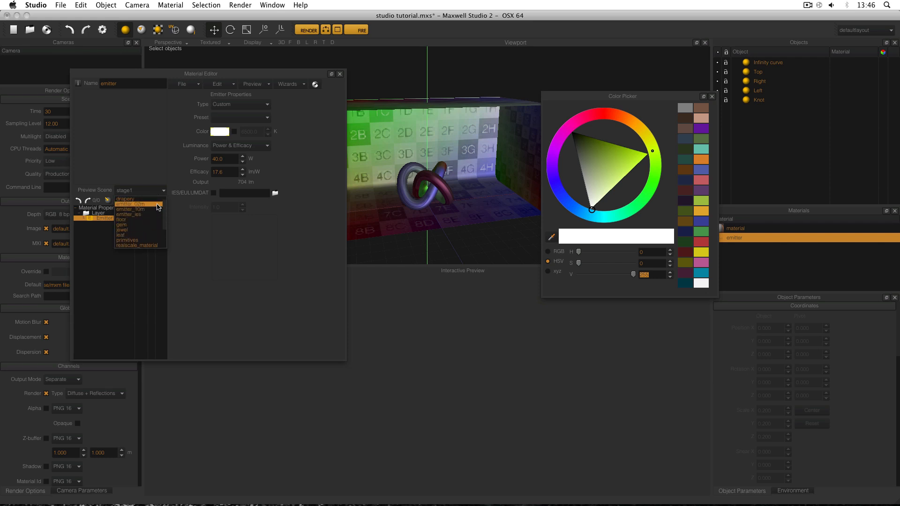
{"action": "left_click", "coordinate": [138, 204]}
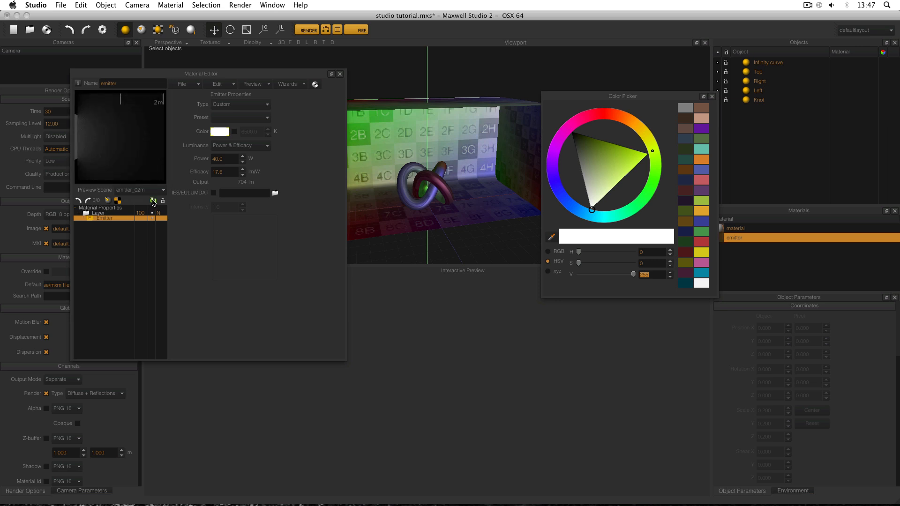
{"action": "left_click", "coordinate": [339, 74]}
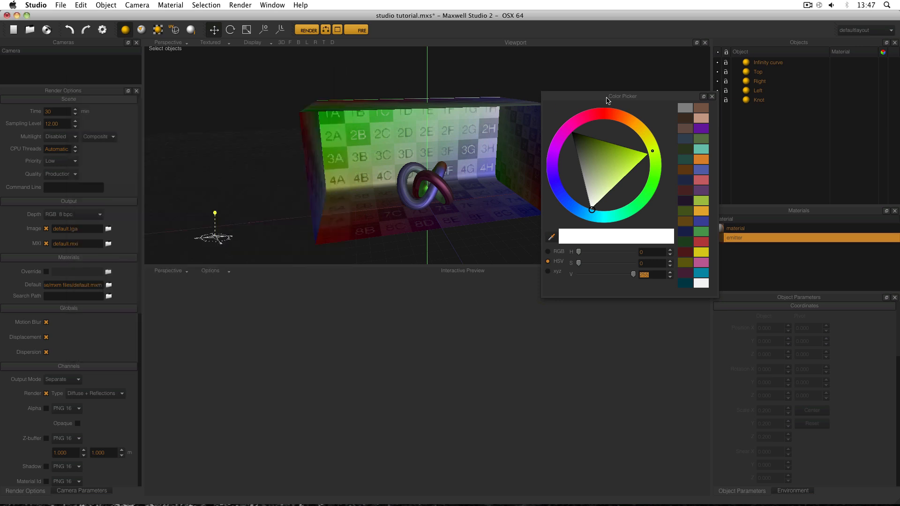
- Close the colour chooser and drag the white material onto the Knot and Infinity curve
{"action": "left_click", "coordinate": [711, 96]}
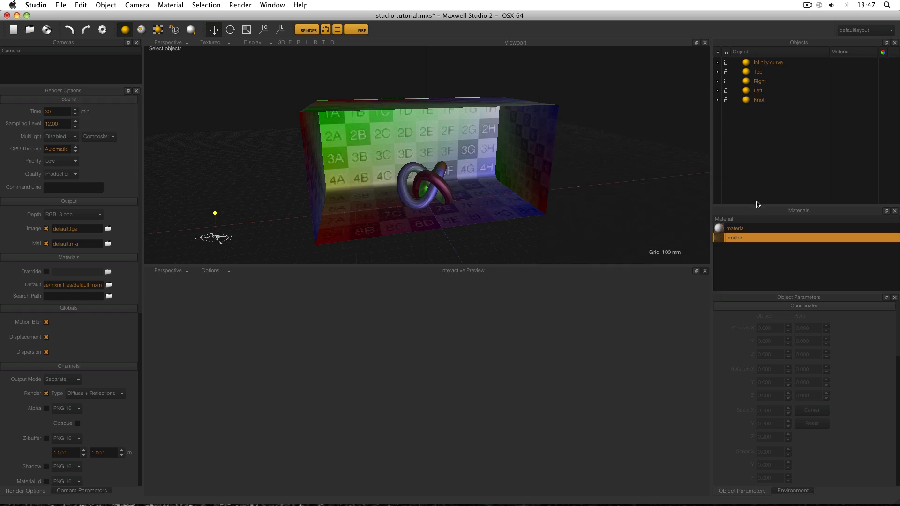
{"action": "mouse_move", "coordinate": [751, 212]}
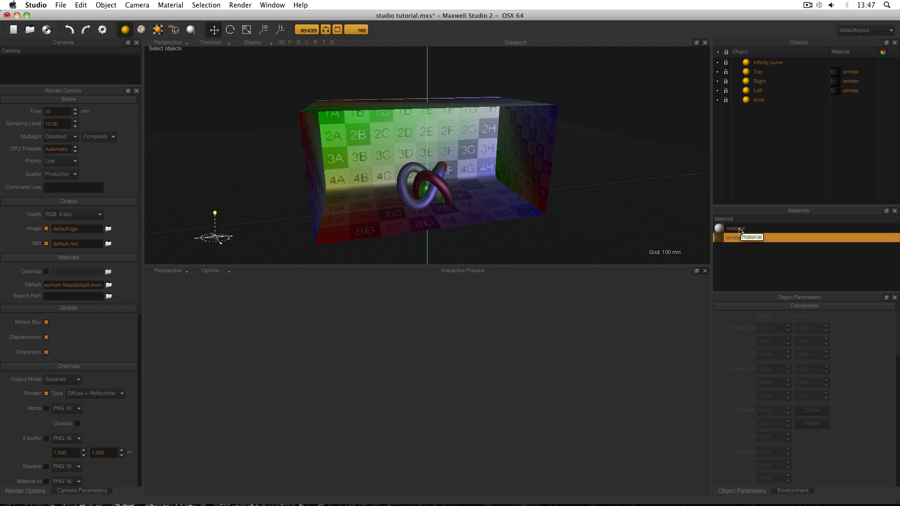
{"action": "left_click_drag", "start_coordinate": [740, 228], "coordinate": [763, 106]}
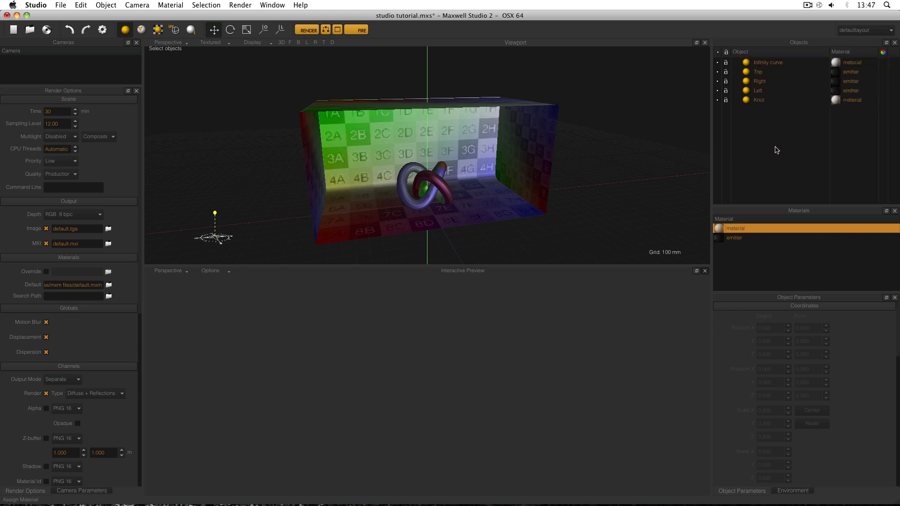
{"action": "mouse_move", "coordinate": [780, 165]}
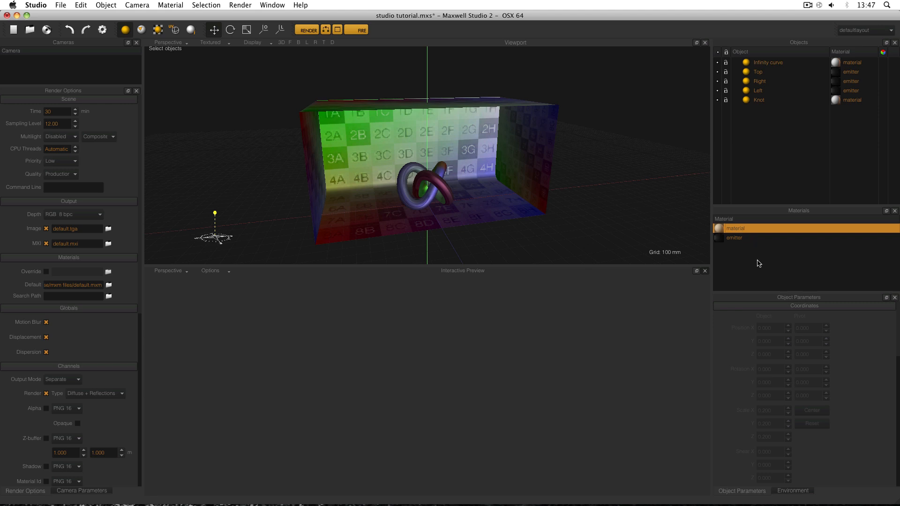
- Rename the white material to Diffuse and start the Fire interactive preview
{"action": "double_click", "coordinate": [734, 228]}
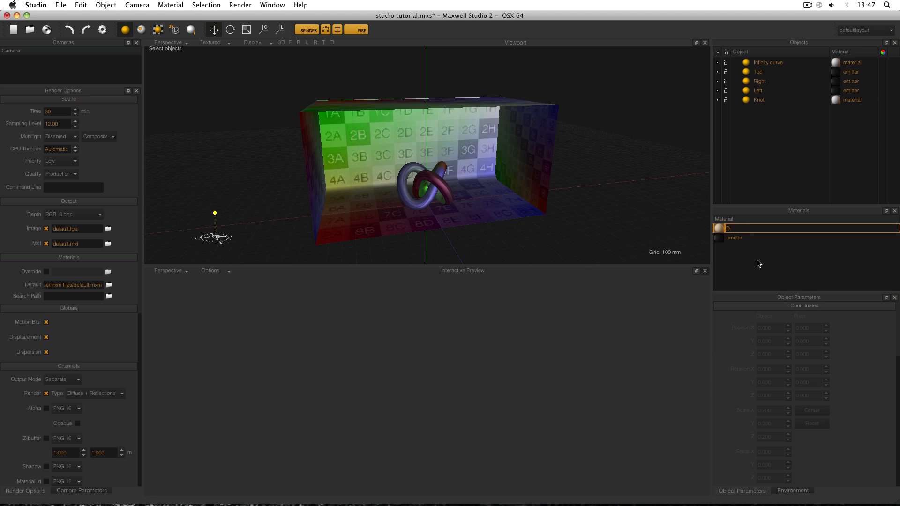
{"action": "type", "text": "Diffuse"}
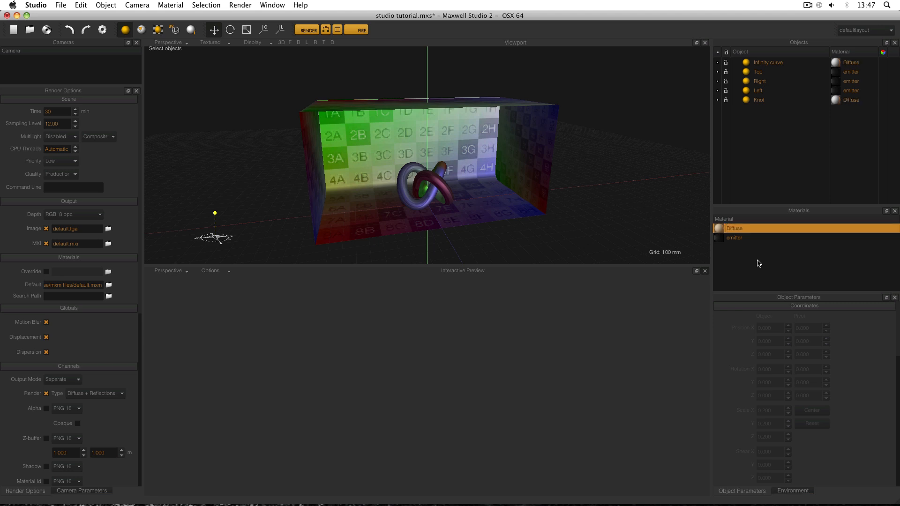
{"action": "left_click", "coordinate": [734, 238]}
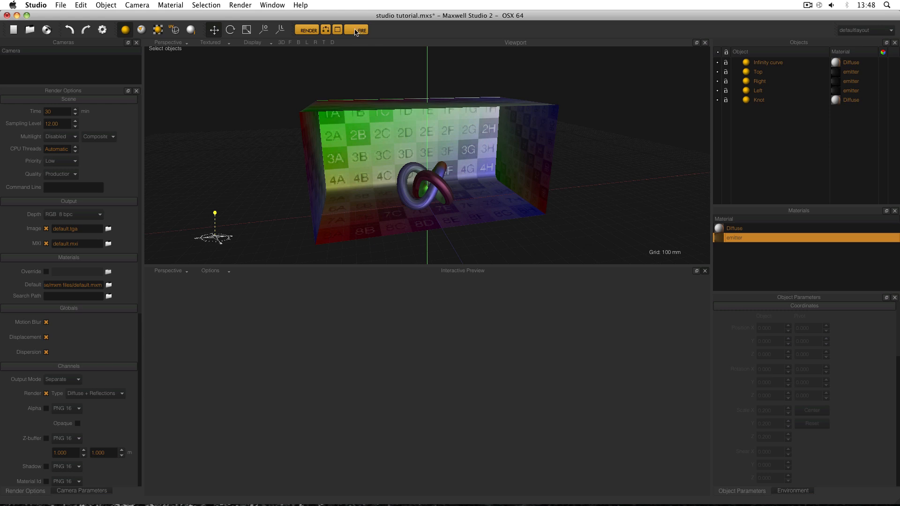
{"action": "left_click", "coordinate": [359, 30]}
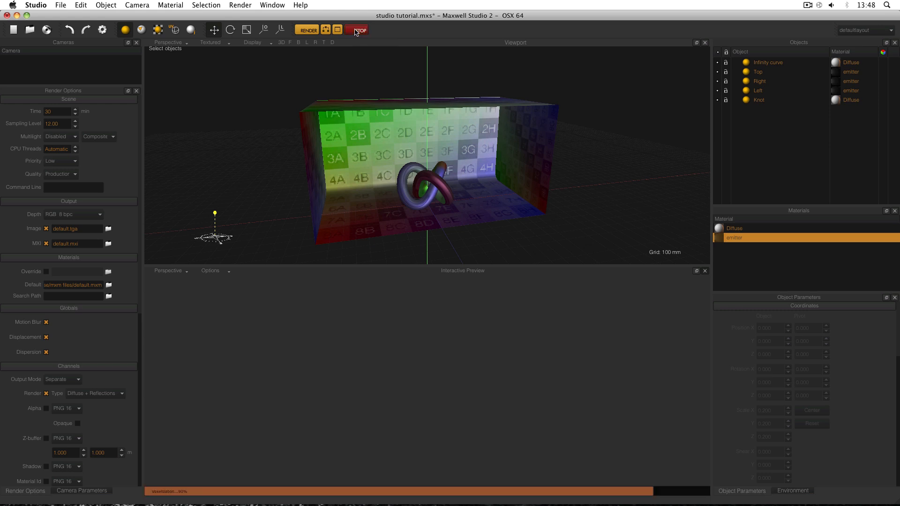